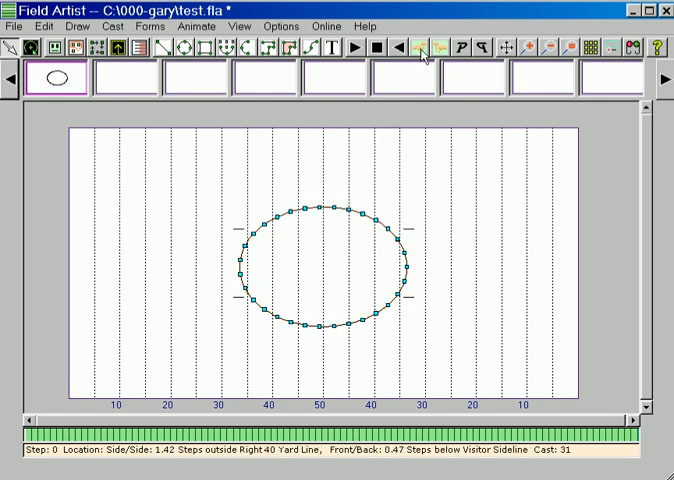
mouse_move(424, 48)
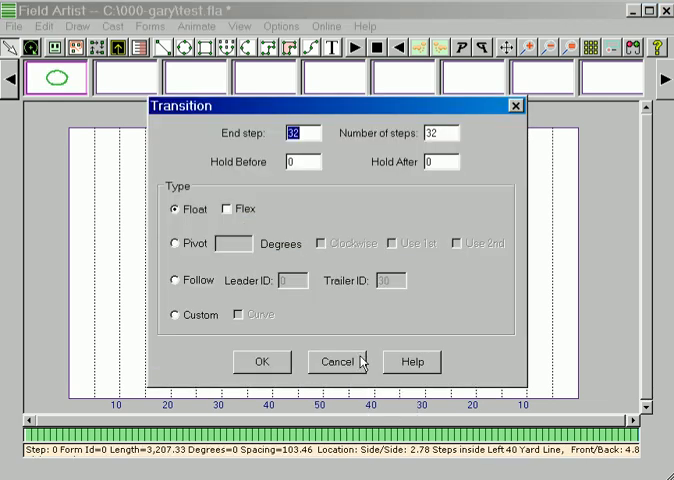
Cancel the Transition dialog unchanged and jump the show ahead to step 6
left_click(336, 360)
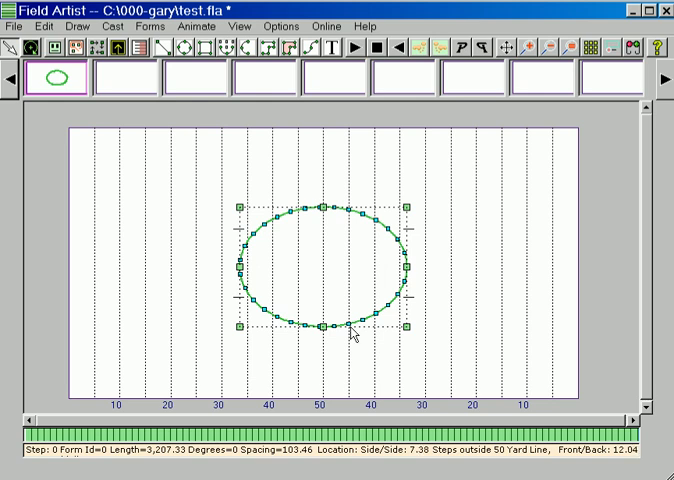
left_click(418, 48)
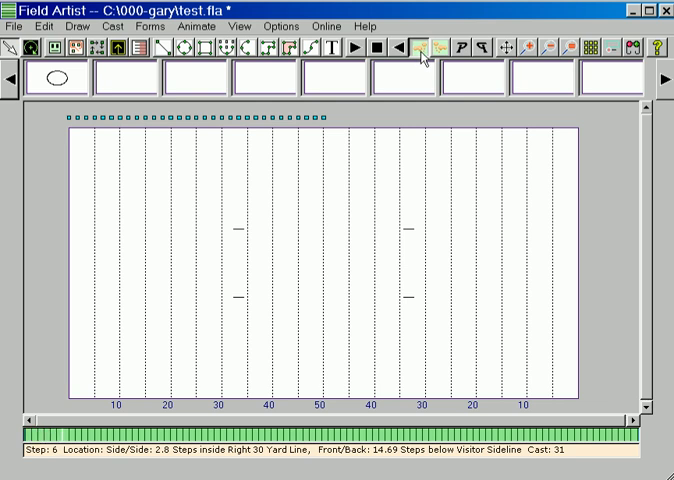
Jump the show from step 6 to step 16 with the cast still on the sideline
left_click(416, 48)
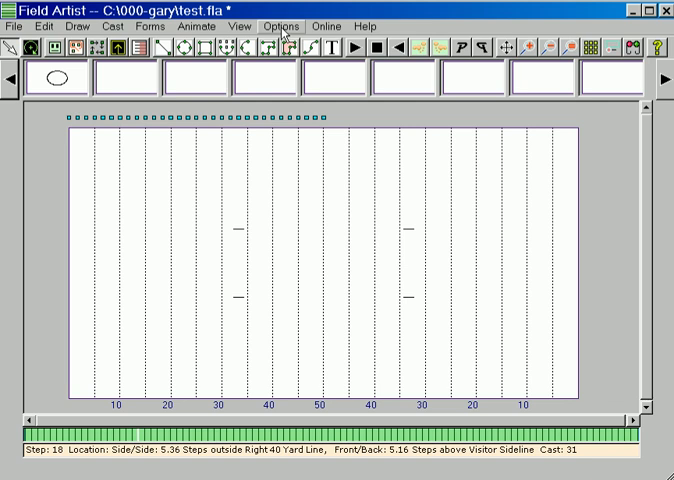
In Options > View, uncheck 'Sideline The Homeless' so unassigned cast stay on the field
left_click(280, 26)
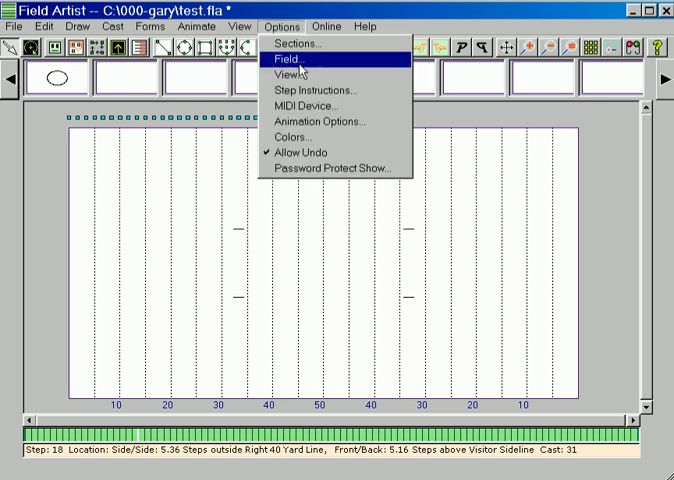
left_click(288, 76)
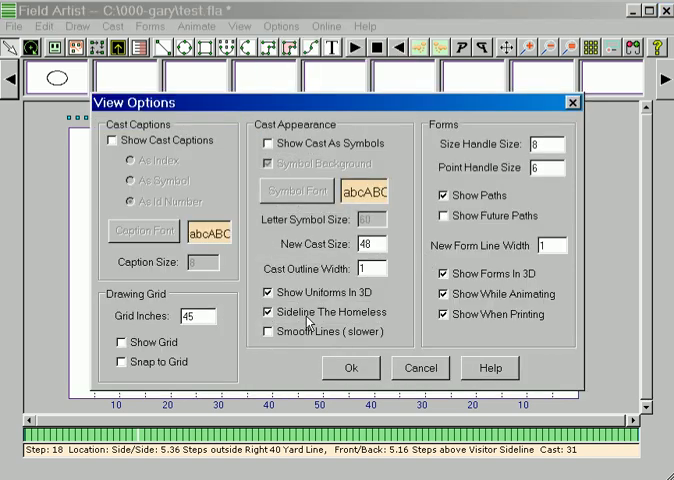
mouse_move(304, 322)
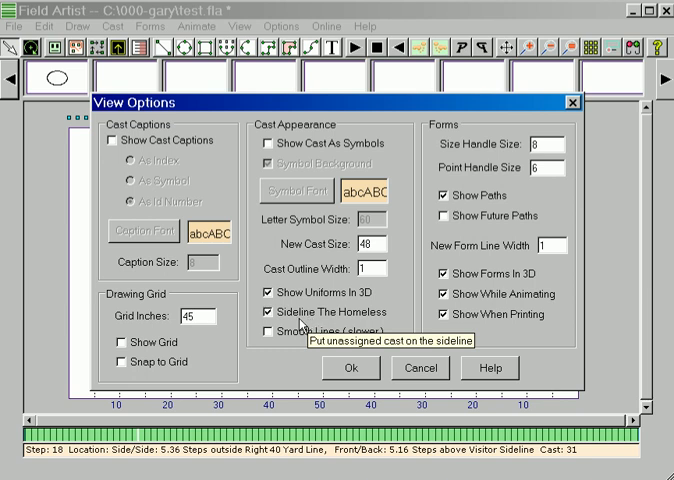
left_click(350, 368)
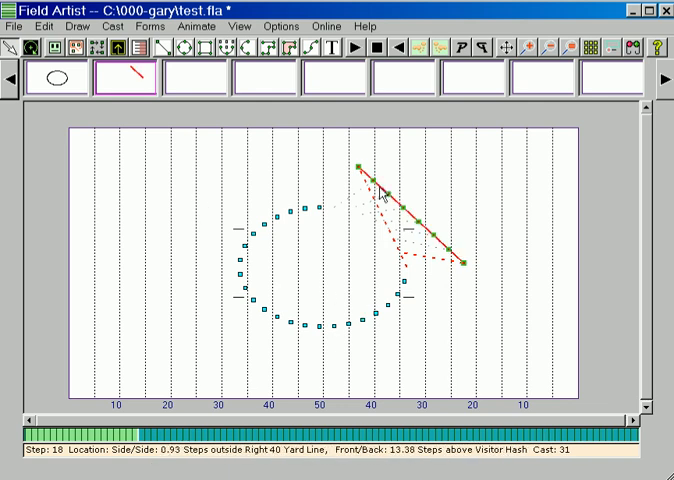
Sort the diagonal line's cast by Previous Layout and confirm the new order
right_click(360, 176)
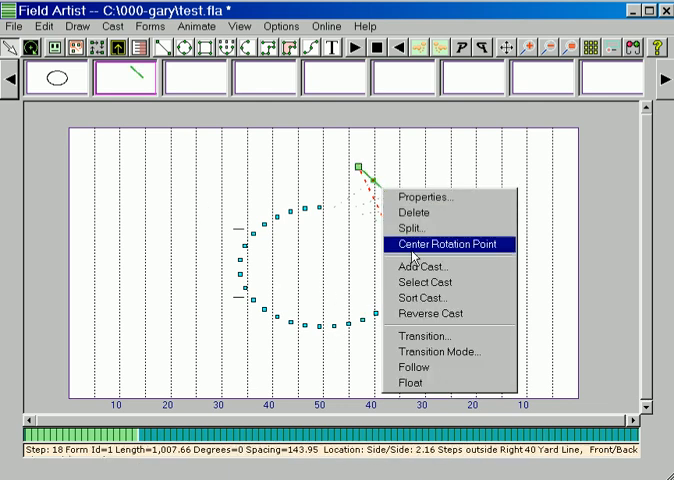
mouse_move(418, 298)
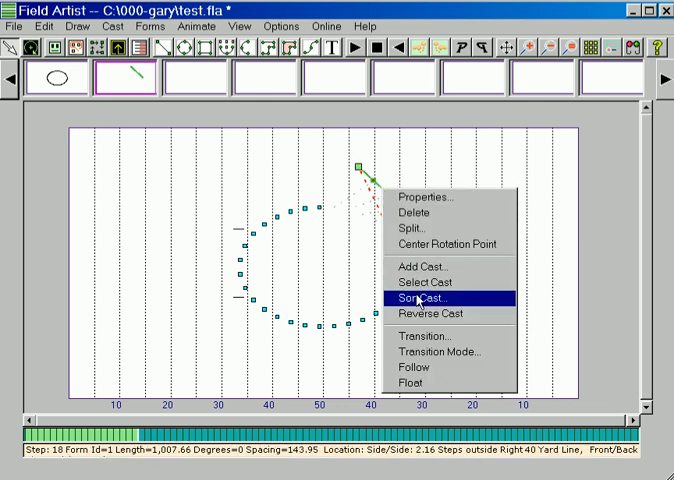
left_click(420, 298)
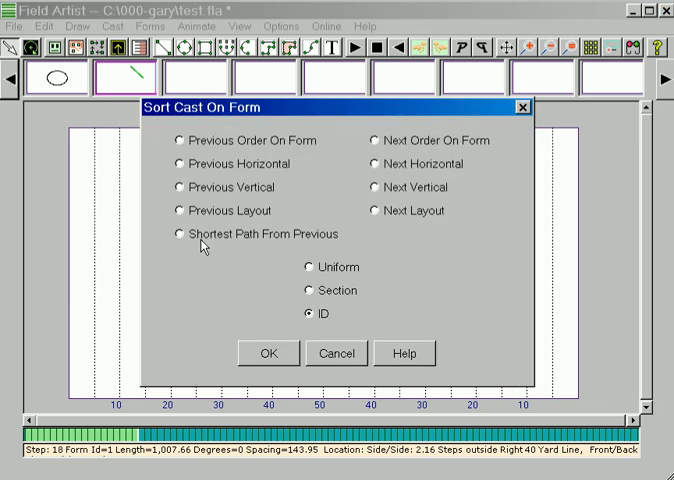
left_click(172, 210)
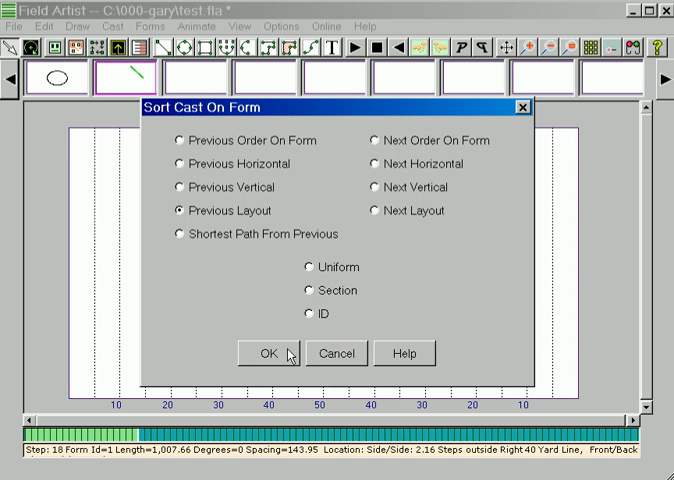
left_click(264, 352)
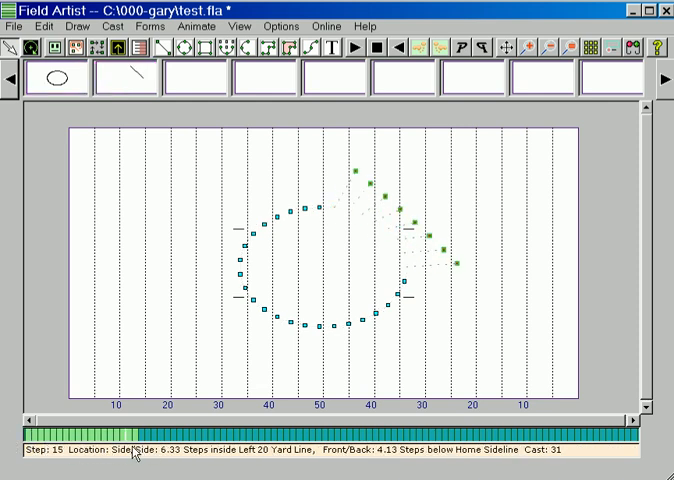
left_click(124, 440)
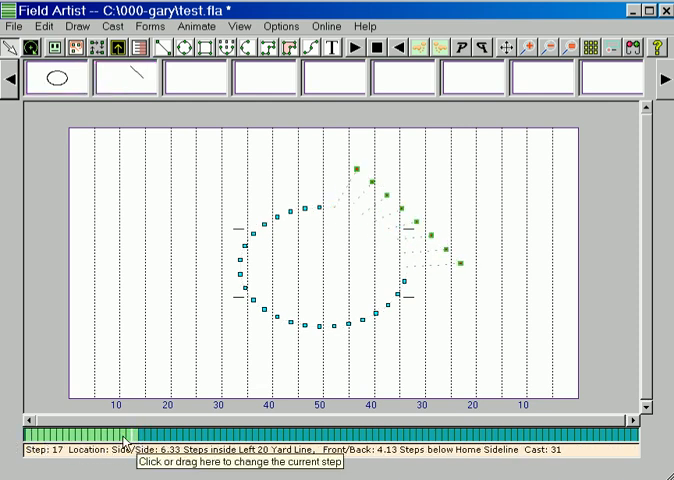
left_click(132, 78)
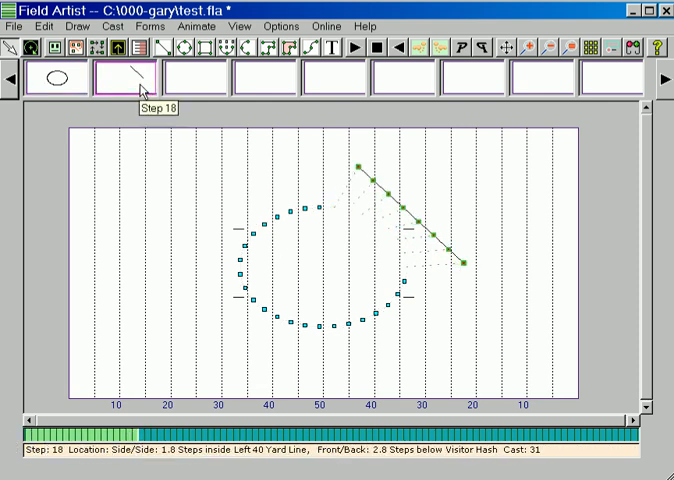
left_click(56, 78)
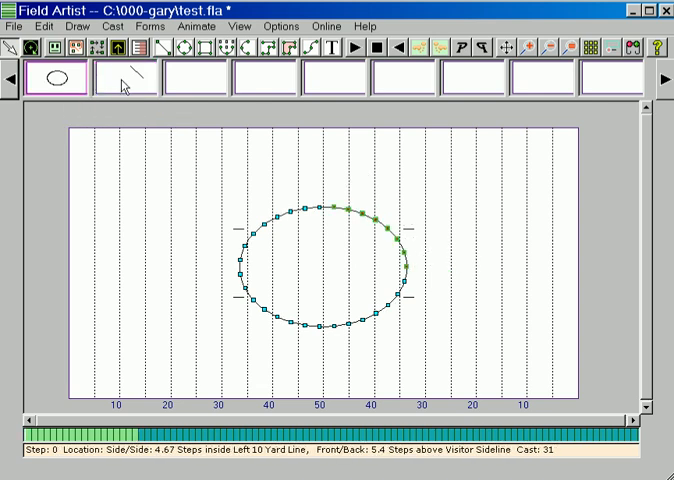
left_click(124, 80)
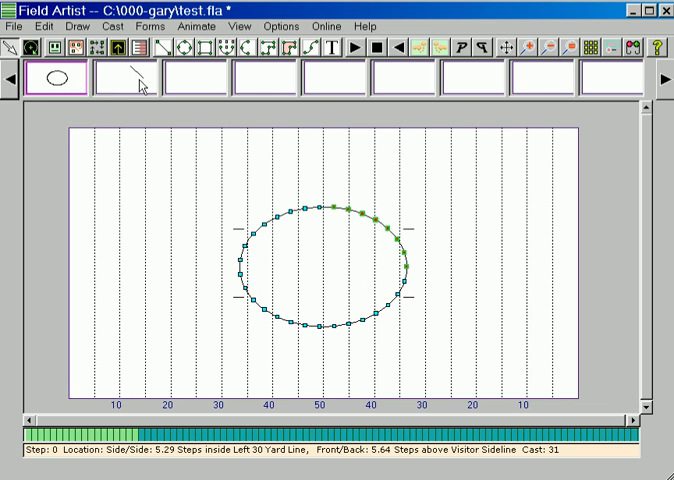
left_click(132, 78)
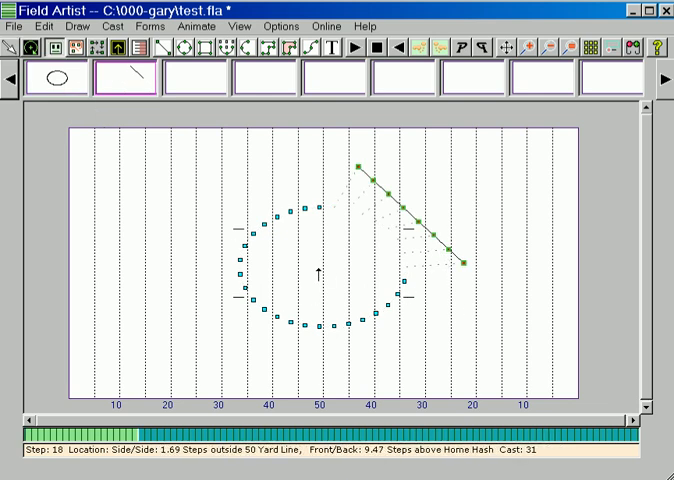
Select the ellipse's lower cast and create a formation from them as the second V line
left_click_drag(316, 268, 424, 364)
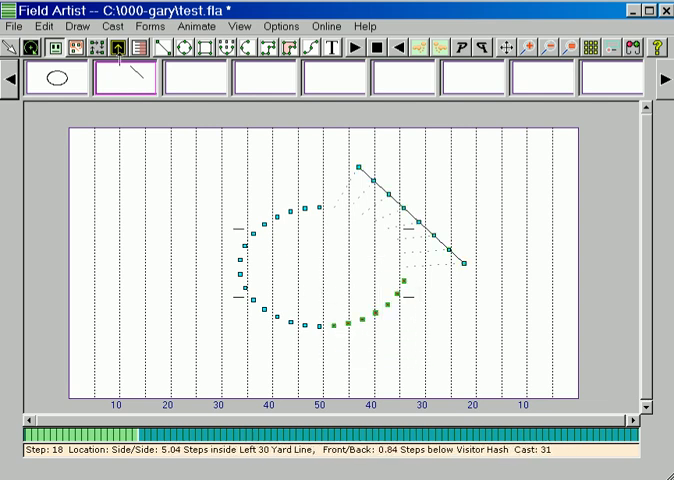
left_click(112, 26)
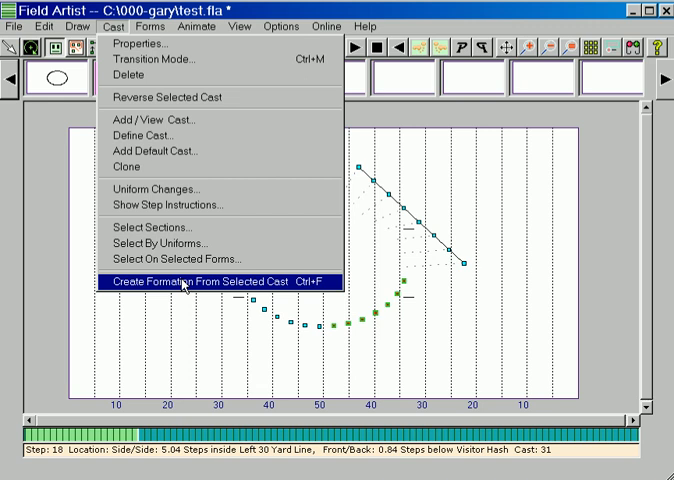
left_click(184, 280)
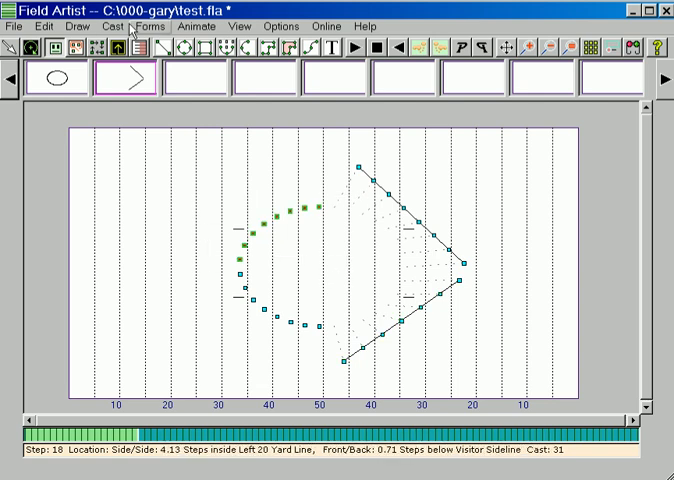
Create a formation from the remaining selected cast toward the diamond's last sides
left_click(112, 26)
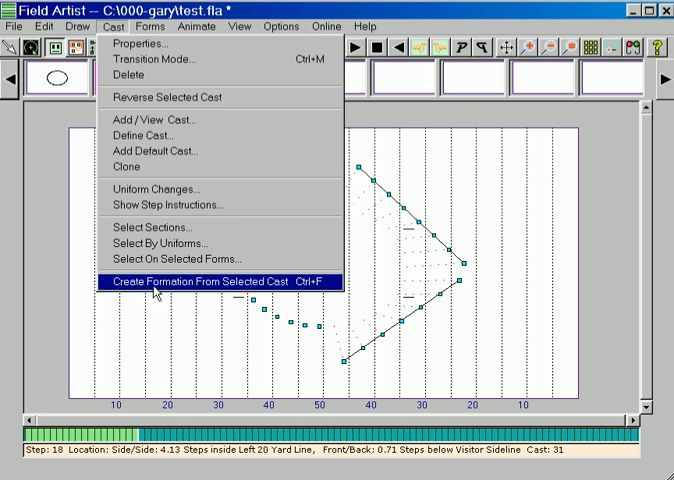
mouse_move(414, 148)
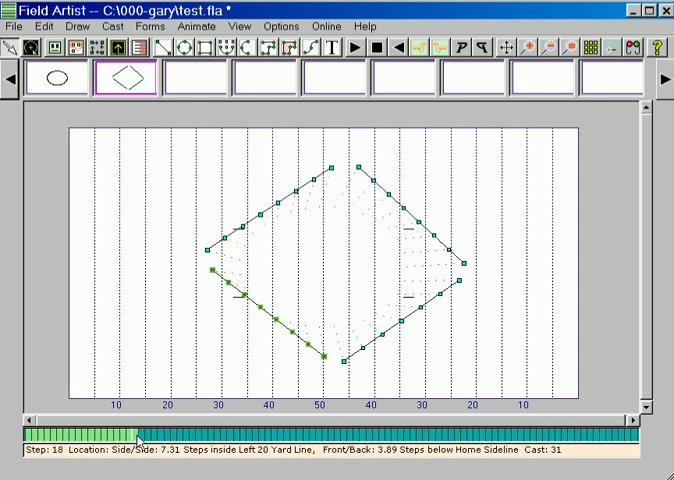
Check the opening ellipse, return to the diamond step and confirm inserting steps before step 18
left_click(56, 78)
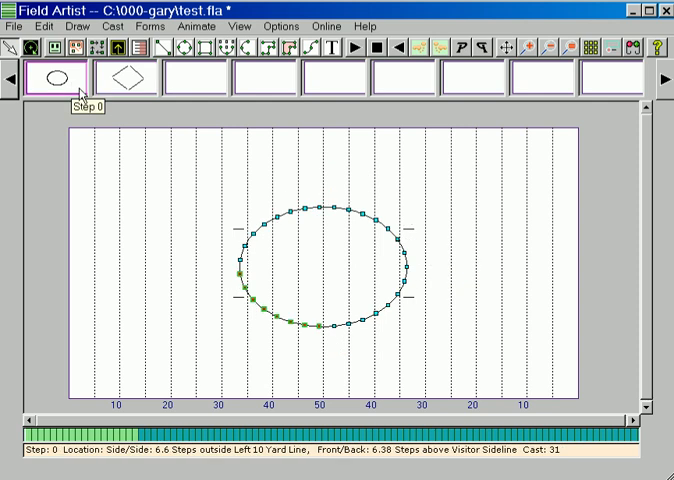
left_click(124, 78)
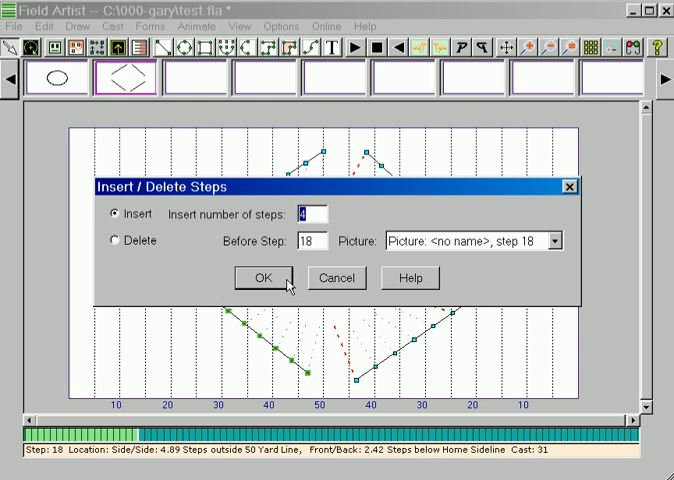
left_click(260, 278)
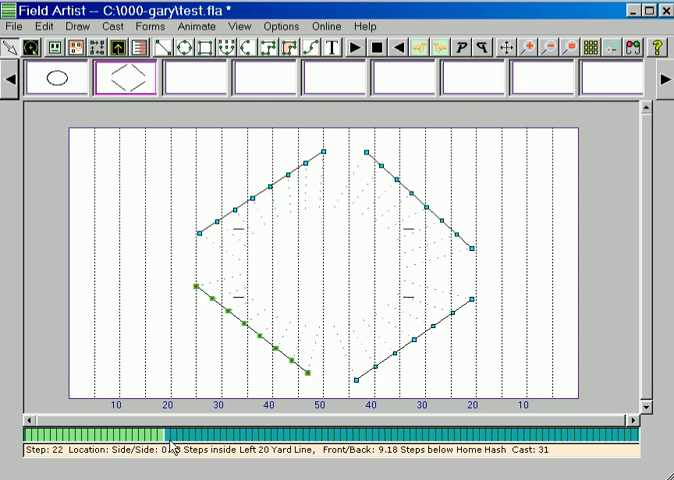
left_click(58, 78)
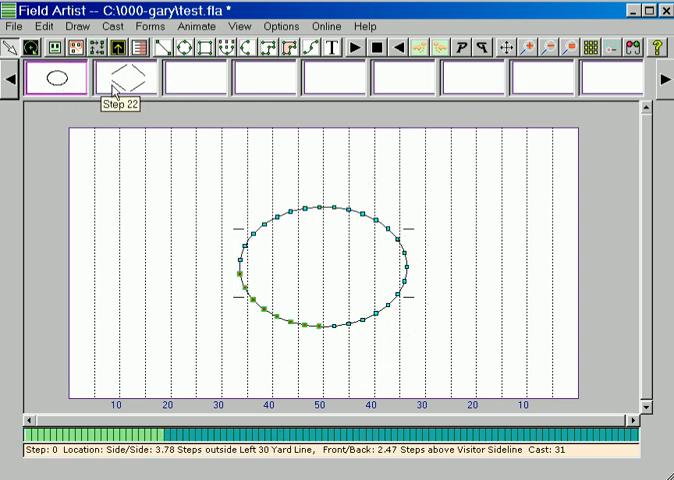
left_click(122, 76)
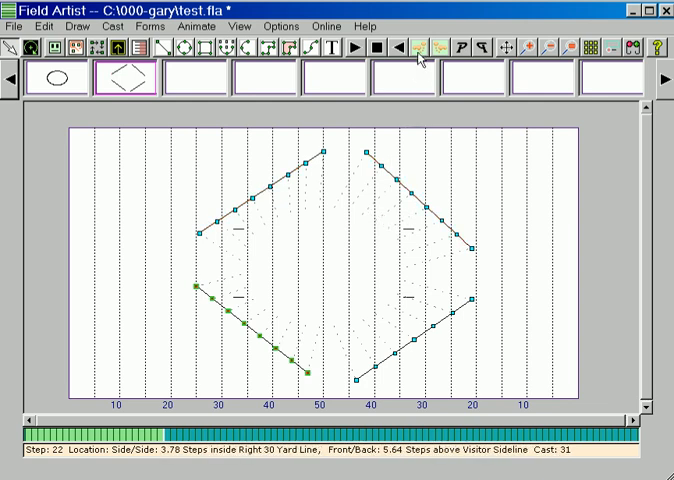
mouse_move(420, 48)
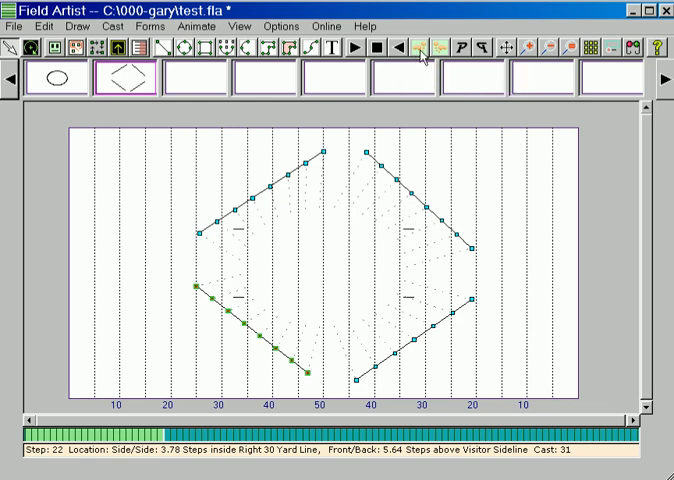
mouse_move(424, 48)
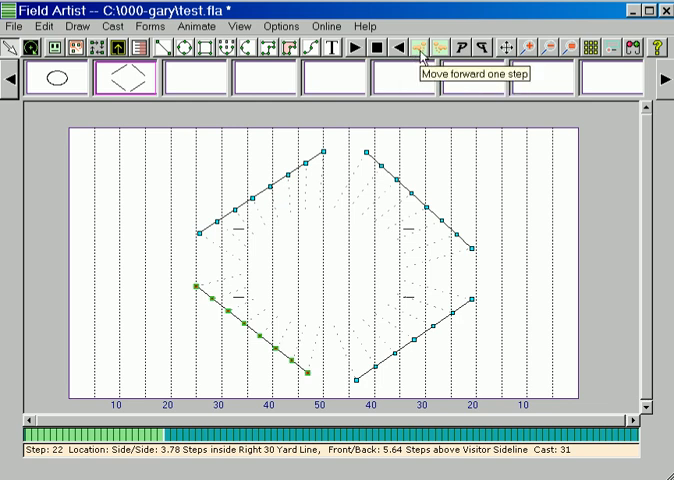
Advance one step past the diamond to step 35 with the closed diamond outline
left_click(424, 48)
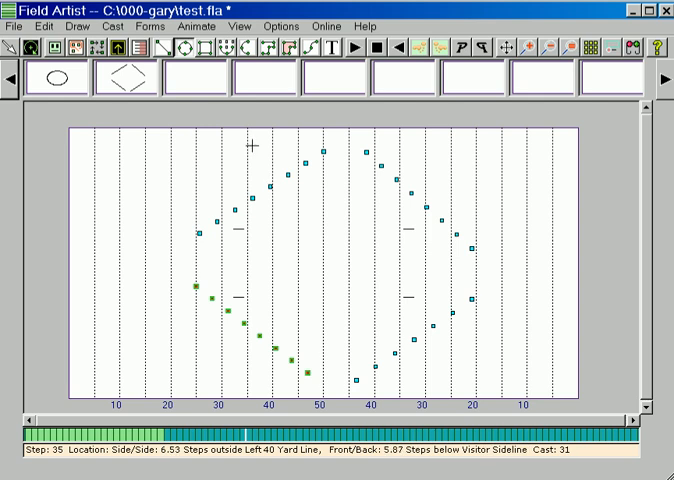
Draw the upper ellipse of picture 3 in the top half of the field at step 35
left_click_drag(256, 142, 444, 268)
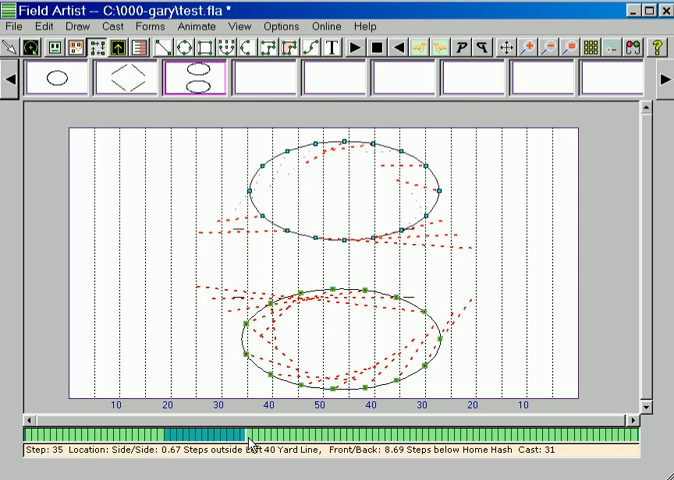
Scrub back to step 30 and bring up Insert/Delete Steps to add 37 steps before step 35
left_click(340, 356)
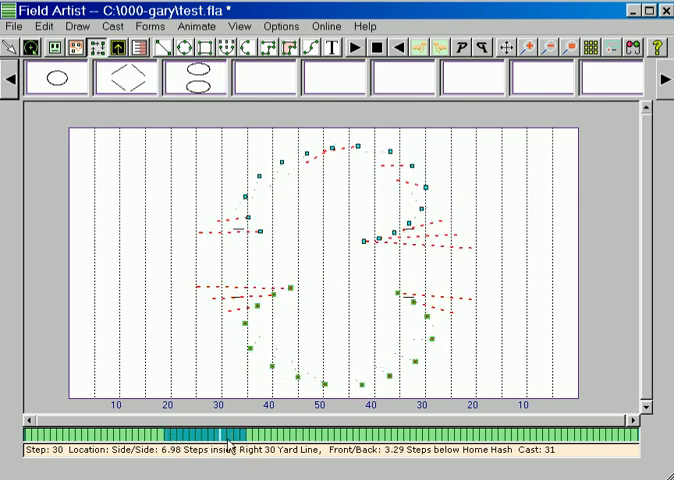
left_click(192, 78)
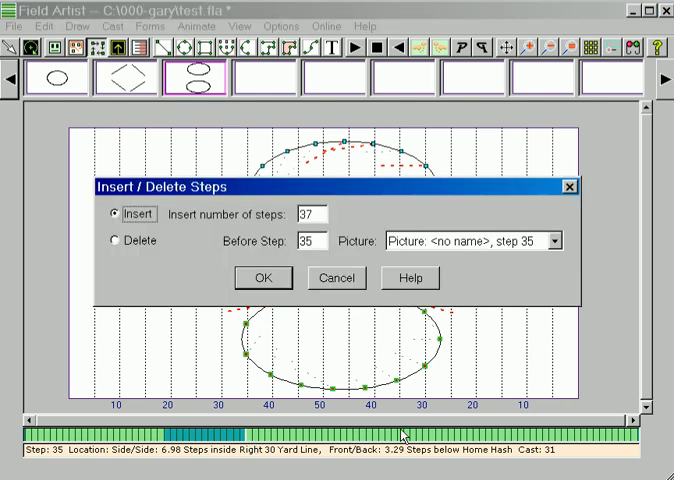
Confirm inserting 37 steps before step 35 so the two ellipses land at step 72
left_click(262, 278)
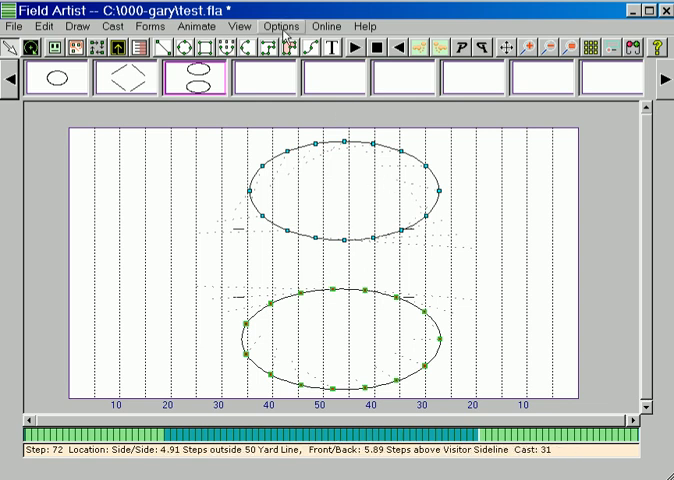
Review the View settings under Options and close them unchanged
left_click(280, 26)
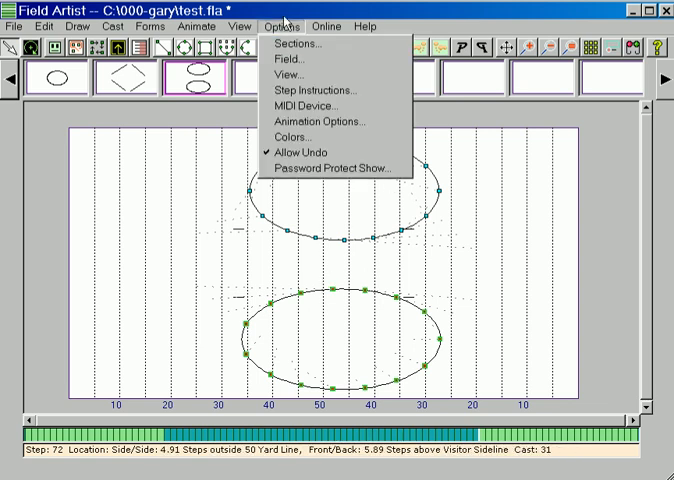
mouse_move(288, 74)
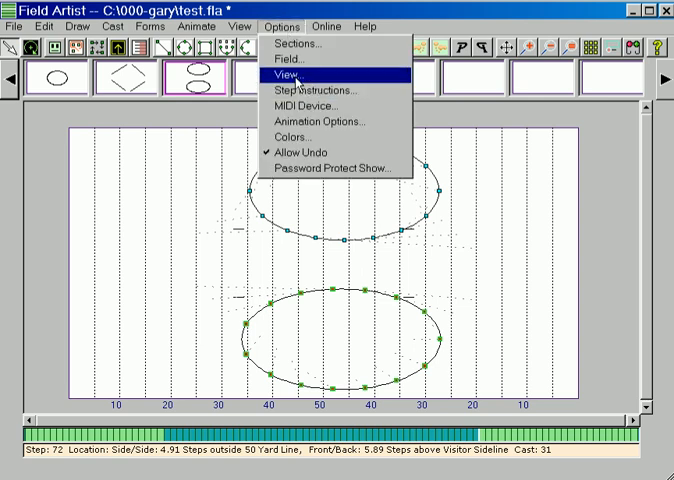
left_click(288, 74)
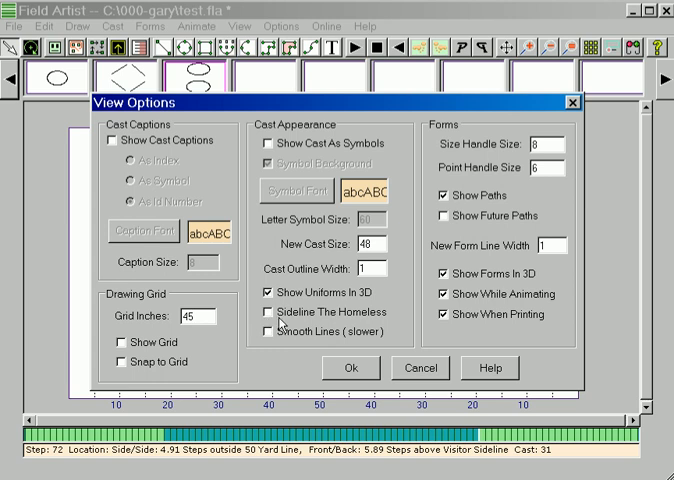
left_click(368, 368)
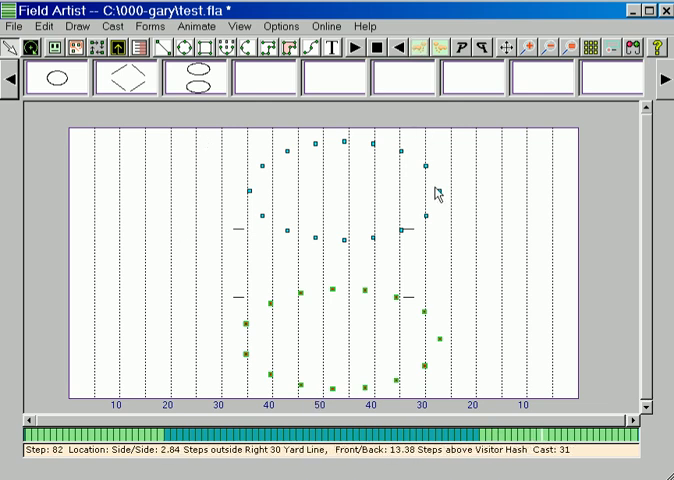
Enable Sideline The Homeless in the View settings so unpositioned marchers line the sideline
left_click(282, 26)
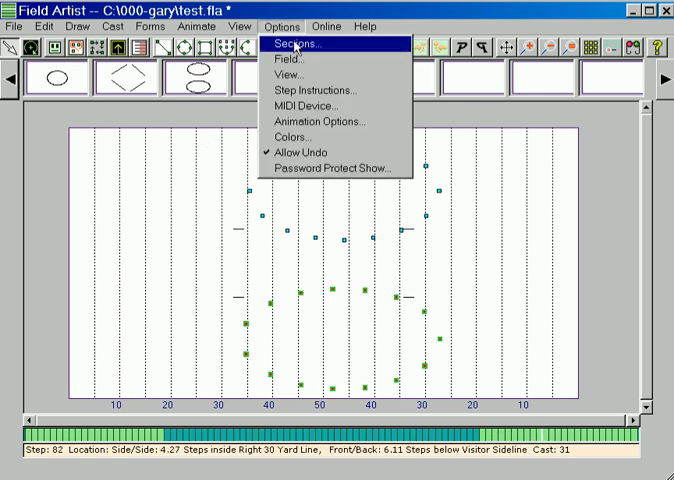
left_click(286, 74)
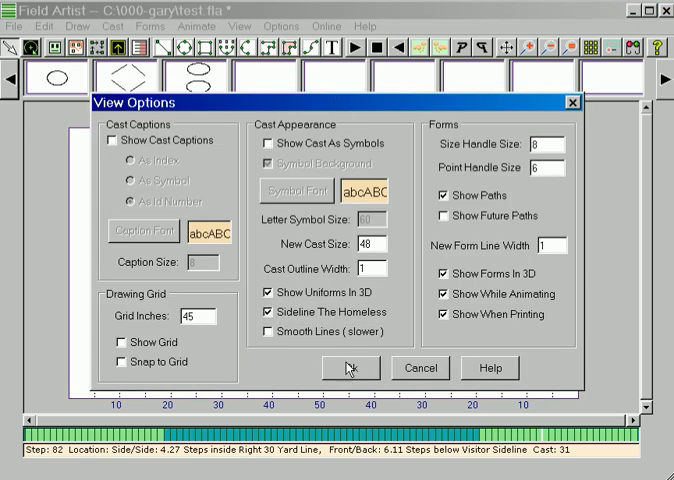
left_click(352, 368)
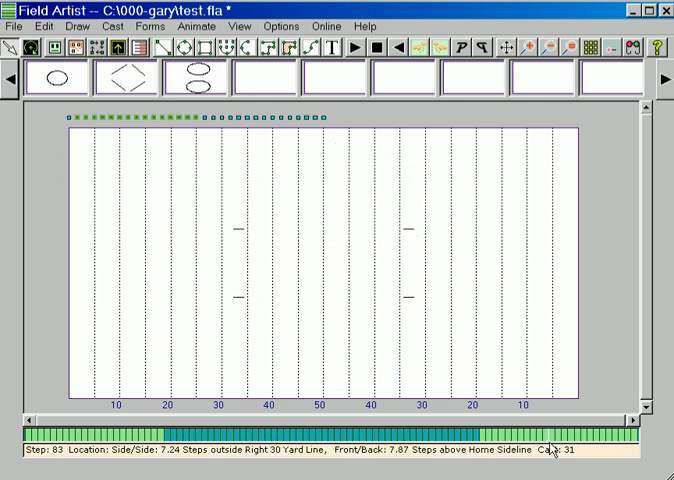
Confirm the View settings under Options before drawing the rectangle picture
left_click(282, 26)
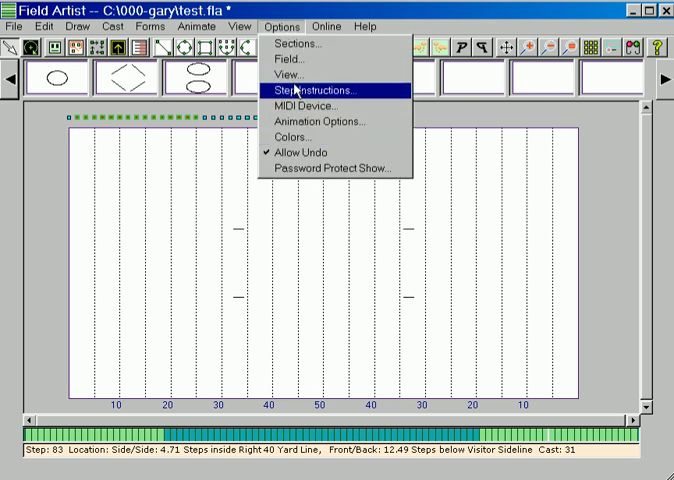
left_click(288, 74)
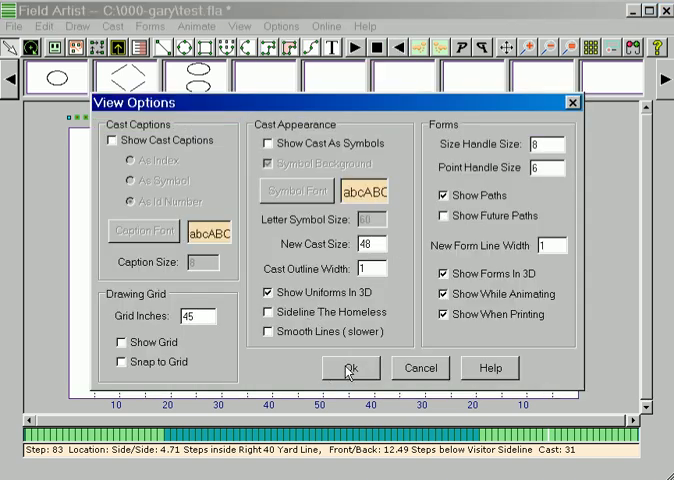
left_click(348, 368)
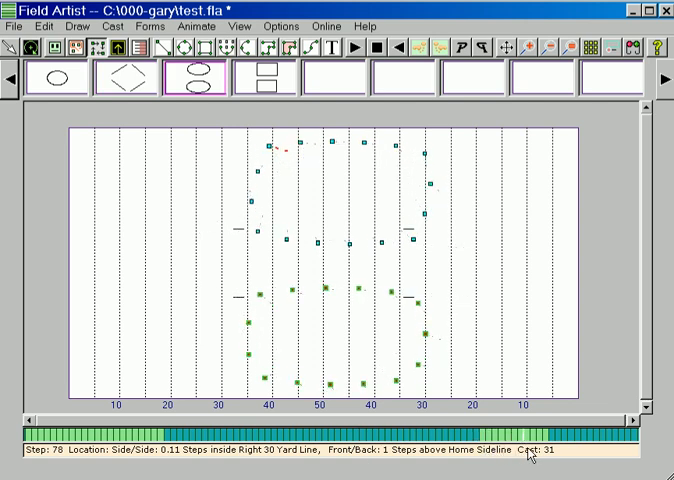
Jump between the opening ellipse picture and the two-rectangle picture, ending on the rectangles
left_click(264, 80)
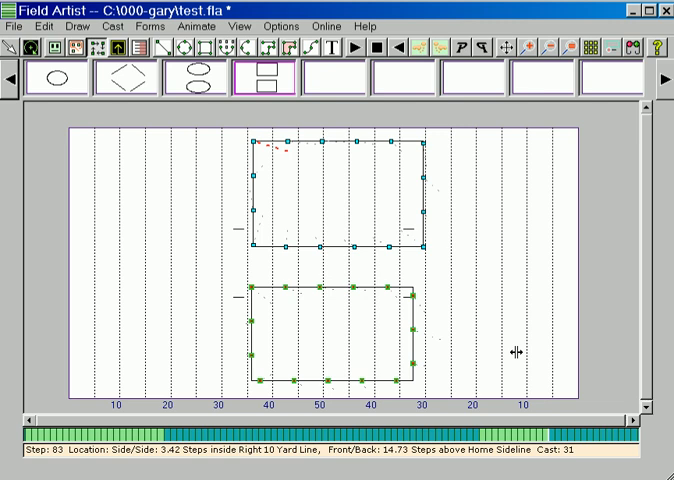
mouse_move(70, 276)
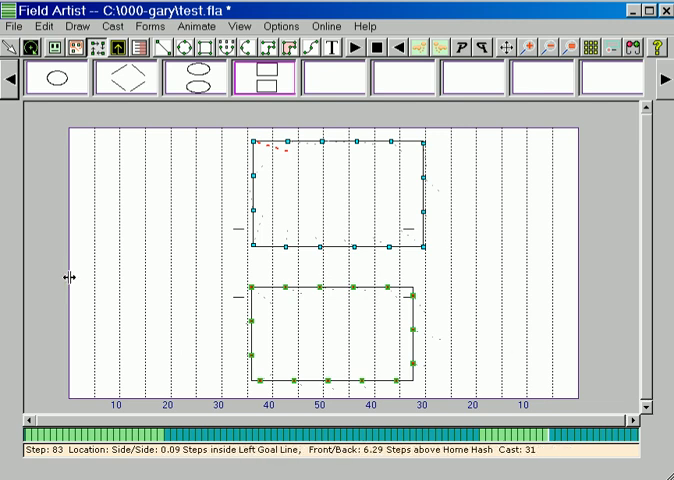
left_click(58, 78)
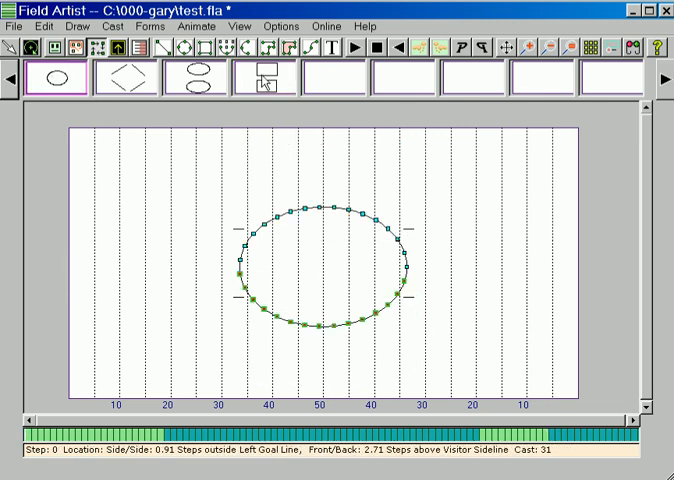
left_click(264, 78)
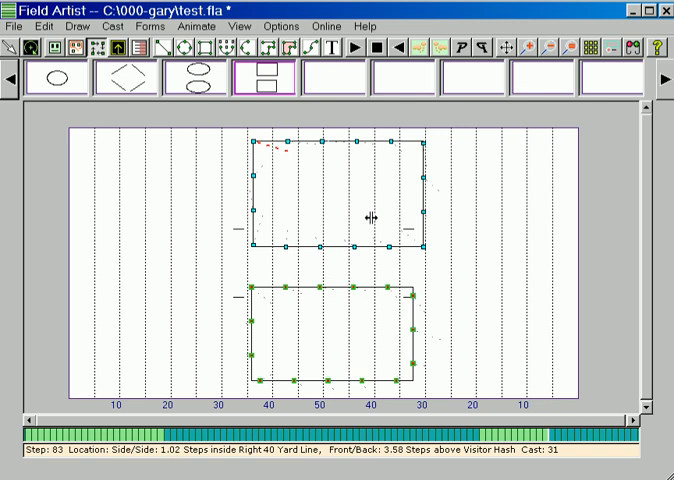
mouse_move(548, 228)
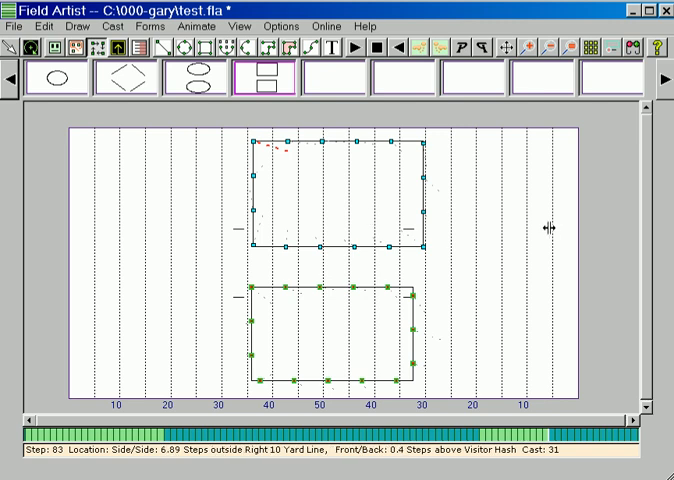